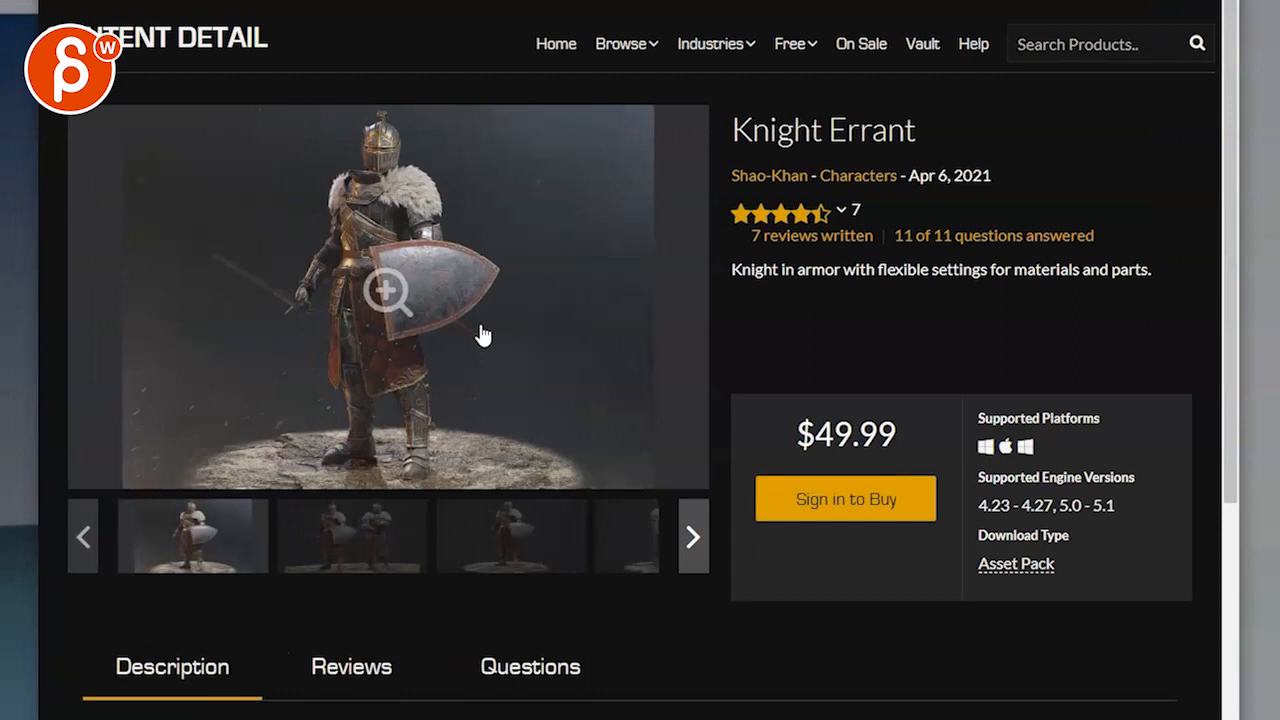
mouse_move(352, 467)
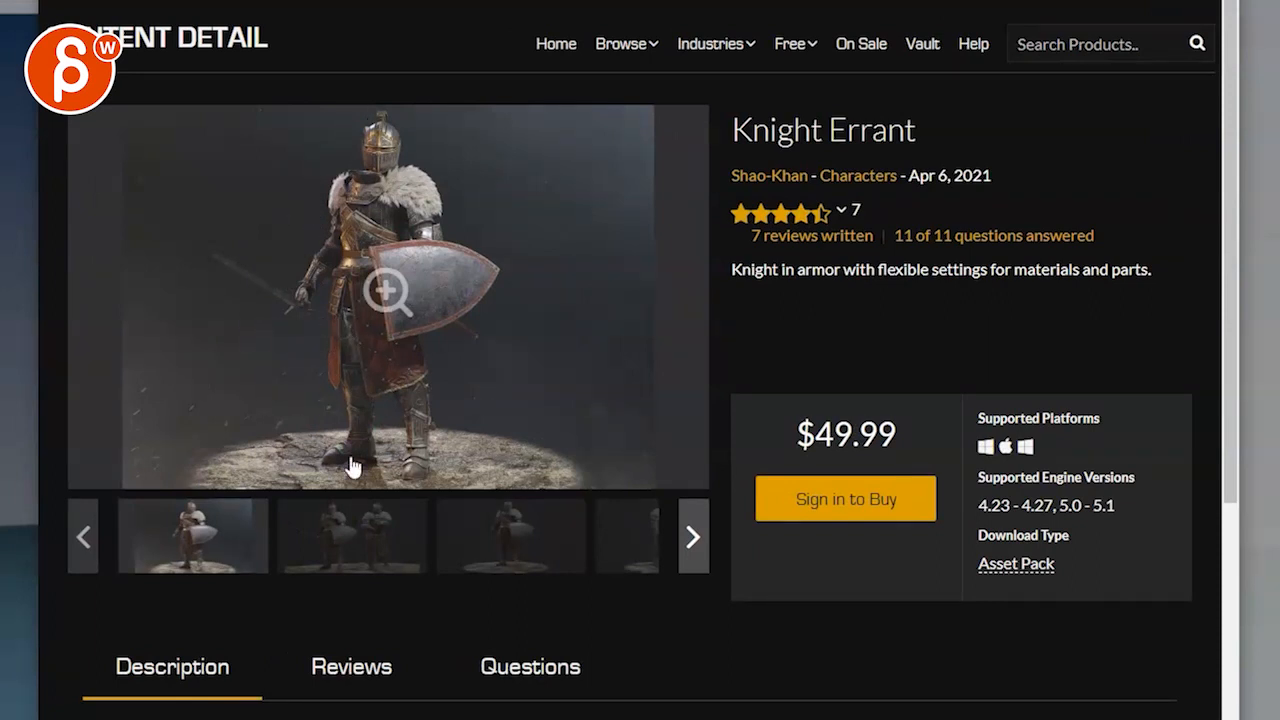